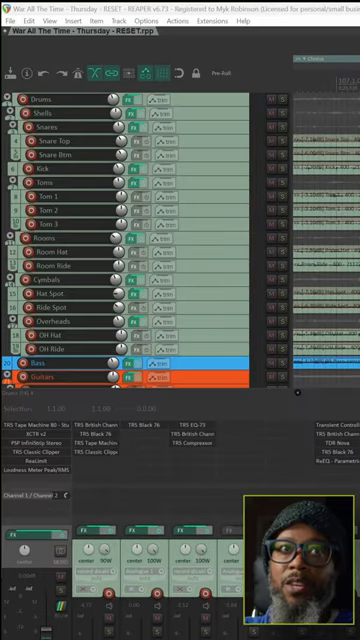
# Show the Navigator window from the View menu for a project overview
pyautogui.click(44, 20)
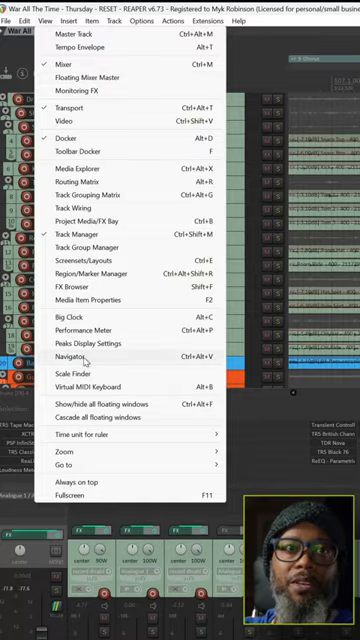
pyautogui.click(72, 356)
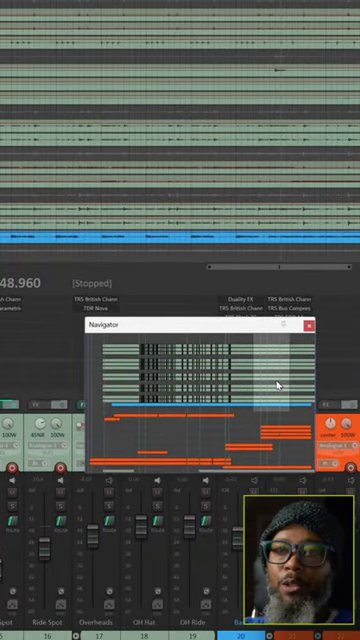